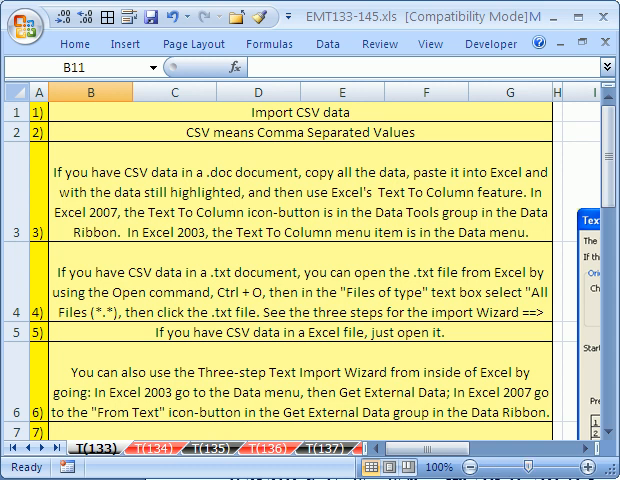
{"action": "mouse_move", "coordinate": [95, 463]}
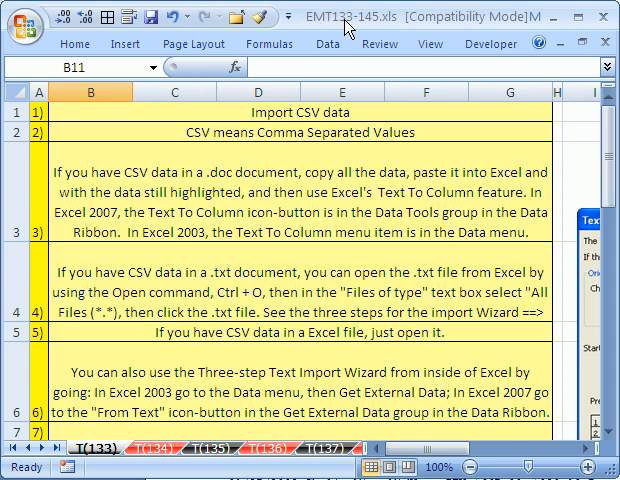
Step: Open Data.doc from the CSV Data folder to show its comma-separated sales records in Word
{"action": "left_click", "coordinate": [379, 44]}
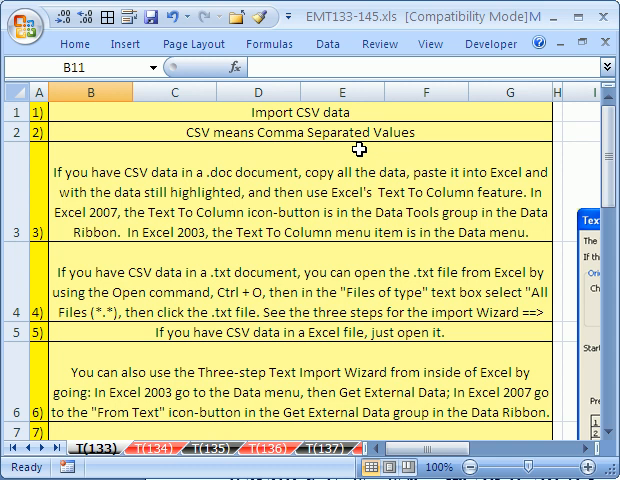
{"action": "mouse_move", "coordinate": [341, 157]}
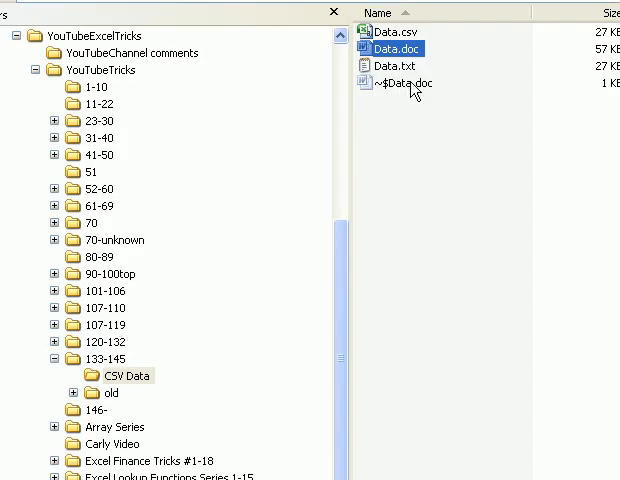
{"action": "double_click", "coordinate": [391, 49]}
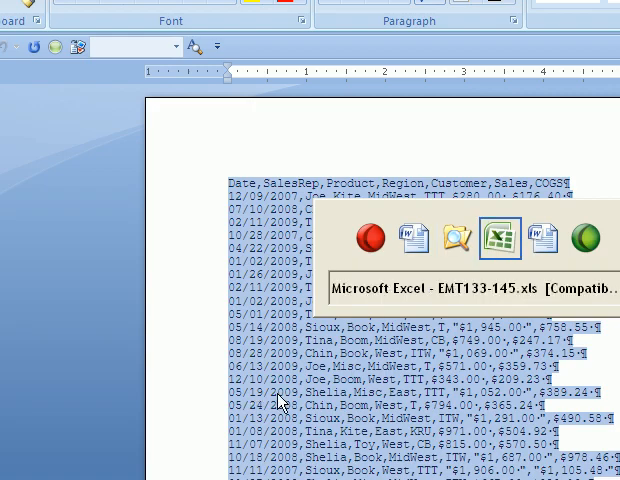
Step: Return to the Excel workbook with the sales records from Data.doc copied
{"action": "left_click", "coordinate": [499, 238]}
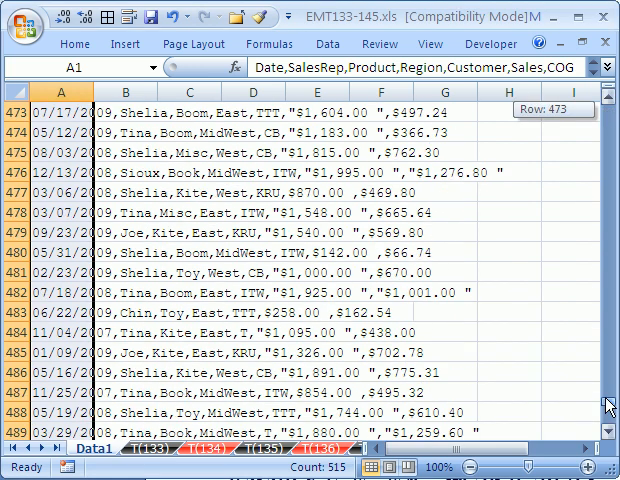
Step: Launch Text to Columns from the Data ribbon on the sales lines in column A of Data1
{"action": "scroll", "scroll_direction": "down", "scroll_amount": 3}
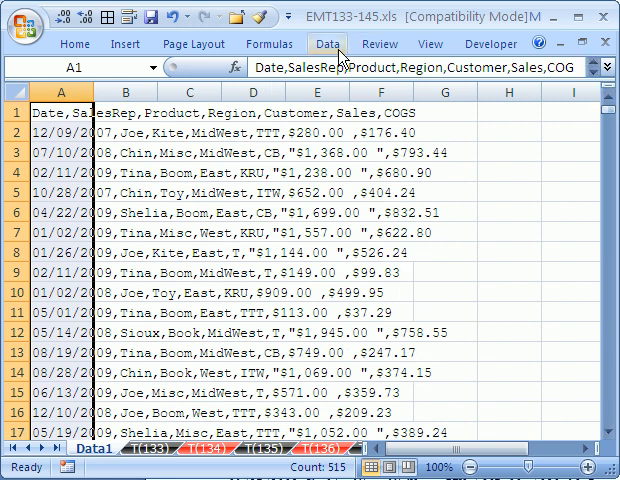
{"action": "left_click", "coordinate": [328, 43]}
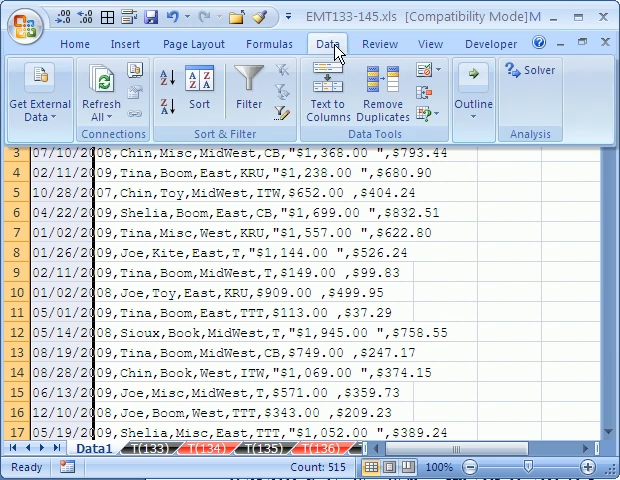
{"action": "mouse_move", "coordinate": [327, 90]}
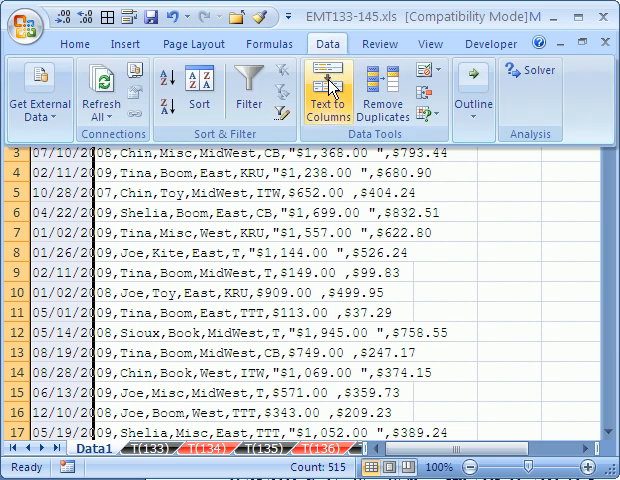
{"action": "mouse_move", "coordinate": [327, 90]}
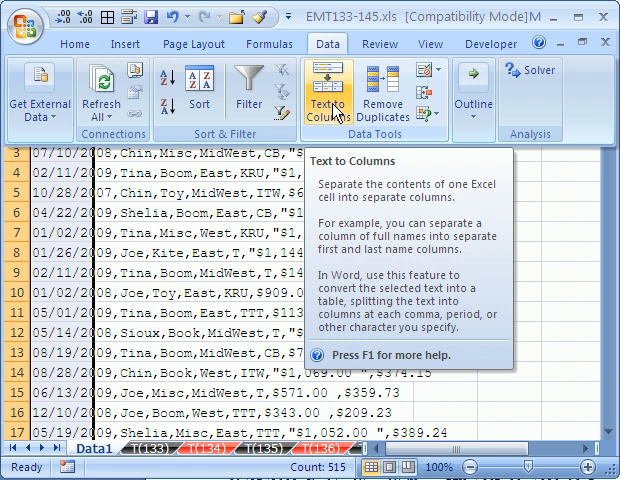
{"action": "left_click", "coordinate": [327, 95]}
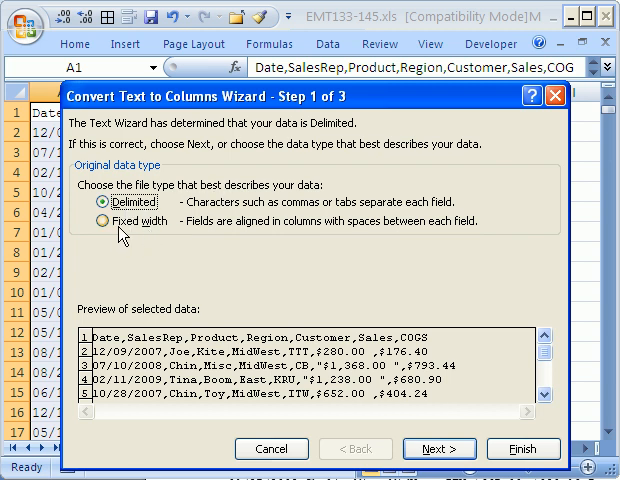
{"action": "mouse_move", "coordinate": [128, 238]}
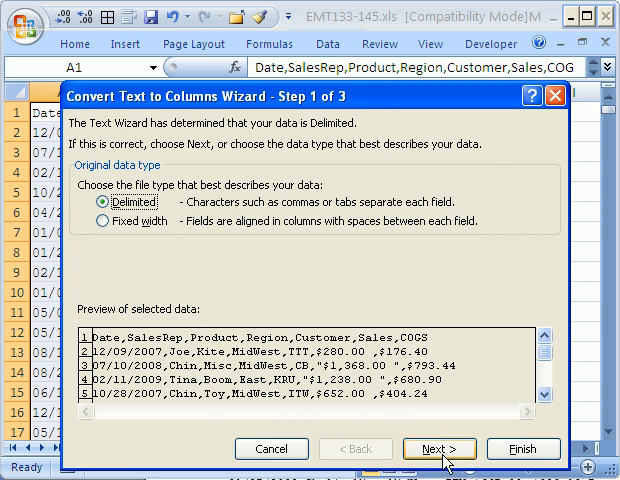
Step: Keep Delimited as the data type and advance to the delimiter step
{"action": "left_click", "coordinate": [439, 448]}
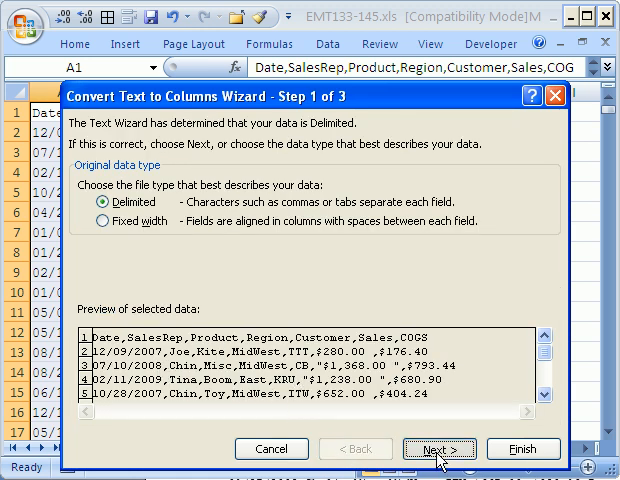
{"action": "left_click", "coordinate": [438, 448]}
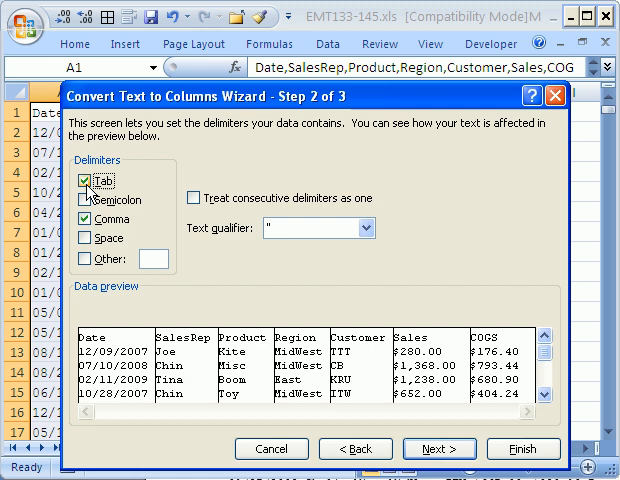
Step: Compare previews by toggling Comma, uncheck Tab, keep Comma, and advance to column formats
{"action": "left_click", "coordinate": [77, 218]}
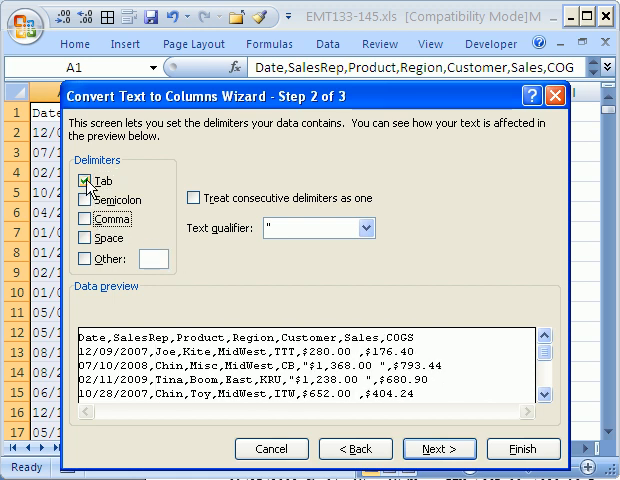
{"action": "left_click", "coordinate": [84, 218]}
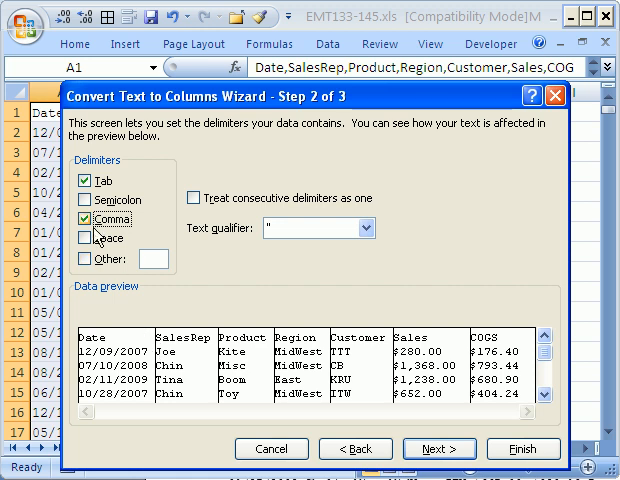
{"action": "left_click", "coordinate": [88, 218]}
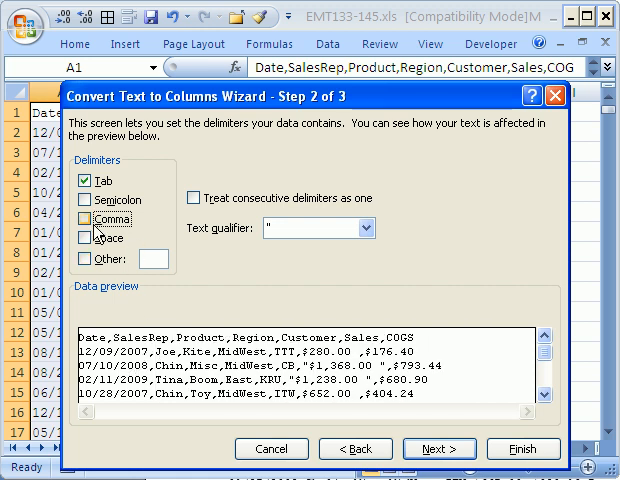
{"action": "left_click", "coordinate": [84, 218]}
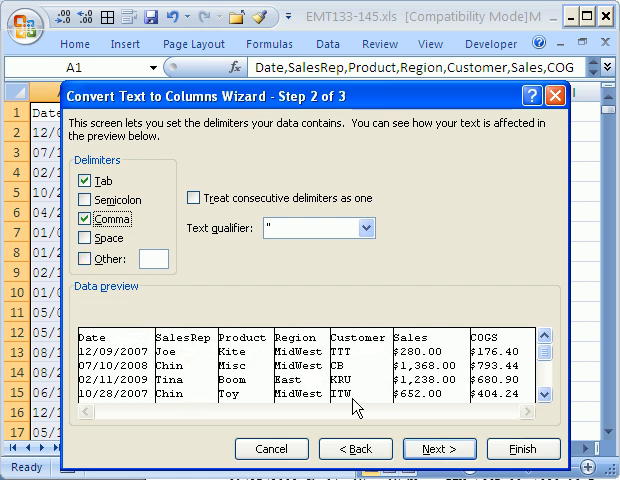
{"action": "left_click", "coordinate": [82, 181]}
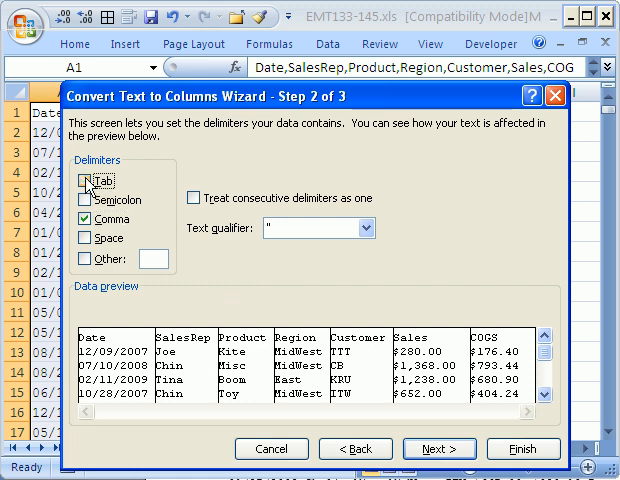
{"action": "left_click", "coordinate": [83, 180]}
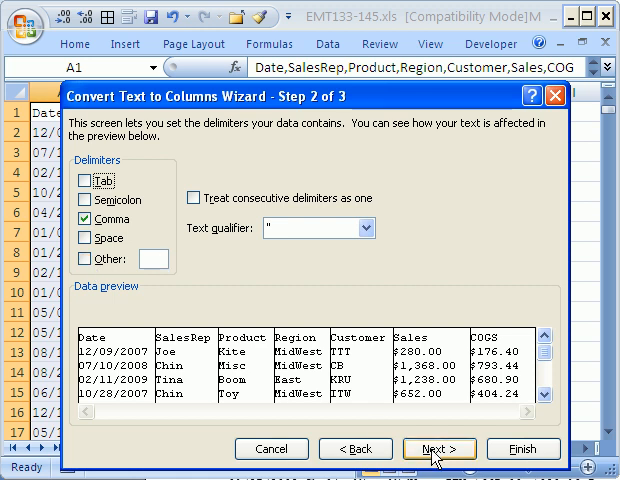
{"action": "left_click", "coordinate": [438, 448]}
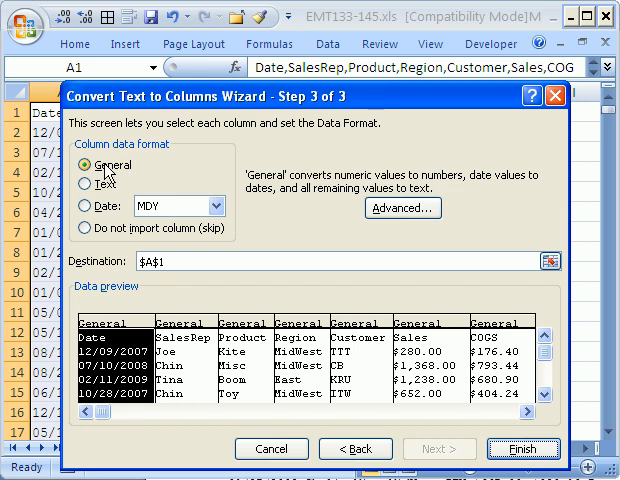
{"action": "mouse_move", "coordinate": [126, 228]}
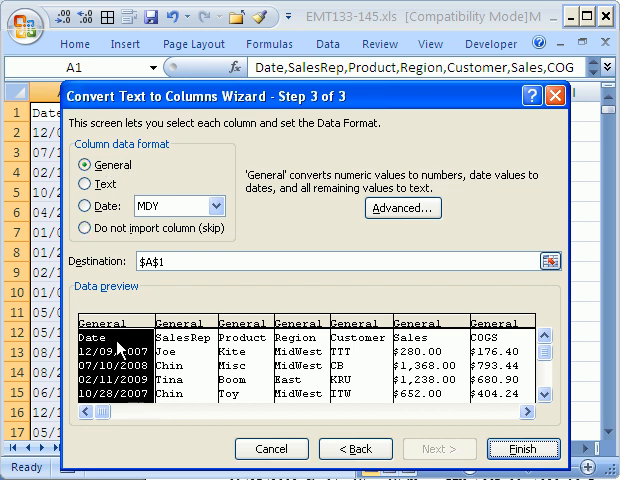
{"action": "mouse_move", "coordinate": [122, 417]}
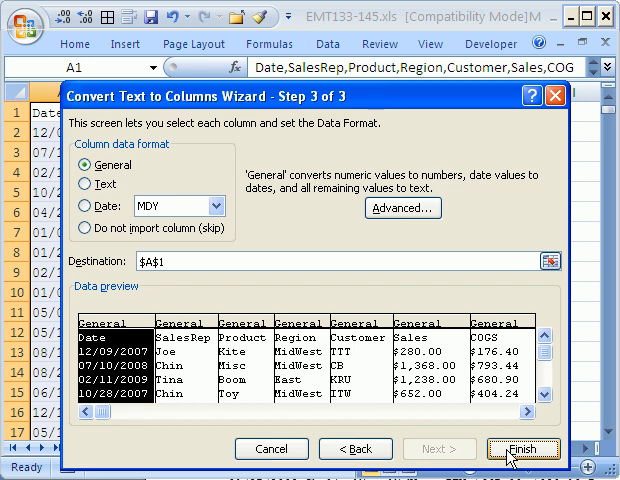
Step: Finish the wizard with General format and destination $A$1
{"action": "left_click", "coordinate": [523, 448]}
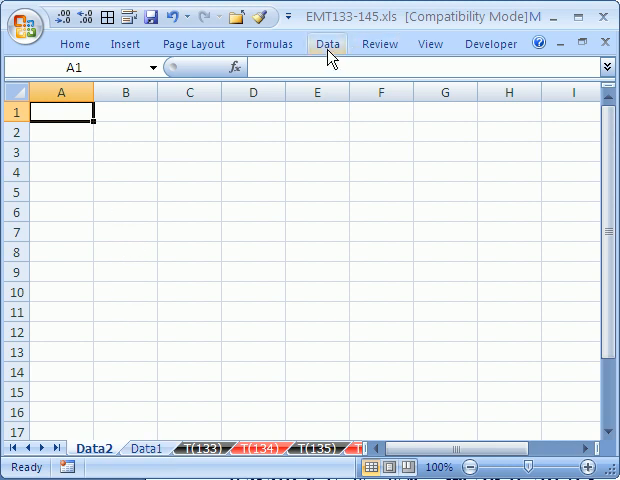
Step: Add the blank Data2 worksheet and show the Data import commands
{"action": "left_click", "coordinate": [146, 447]}
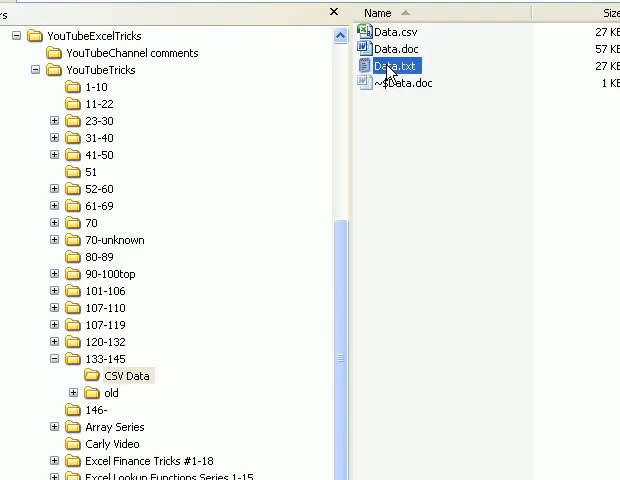
{"action": "mouse_move", "coordinate": [390, 70]}
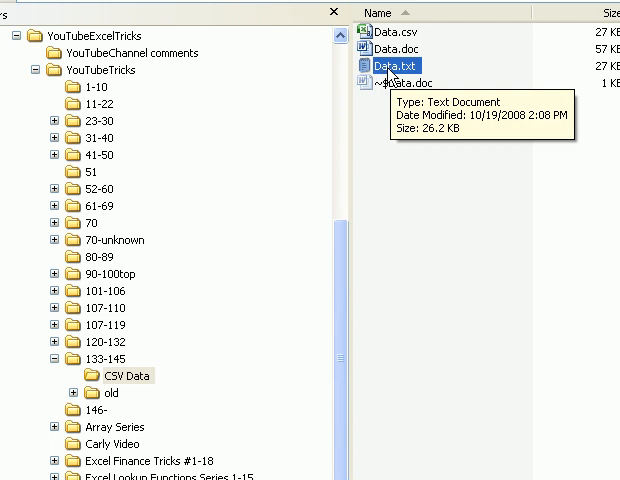
Step: Open Data.txt, the 26.2 KB text document in the CSV Data folder
{"action": "double_click", "coordinate": [380, 64]}
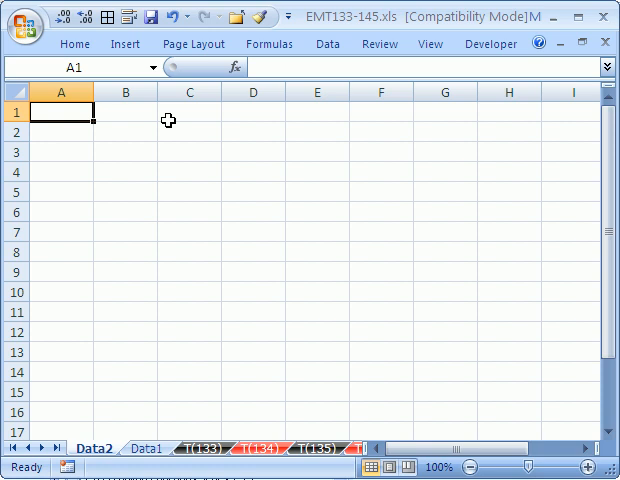
Step: Choose Get External Data > From Text to bring up the Import Text File dialog
{"action": "left_click", "coordinate": [327, 43]}
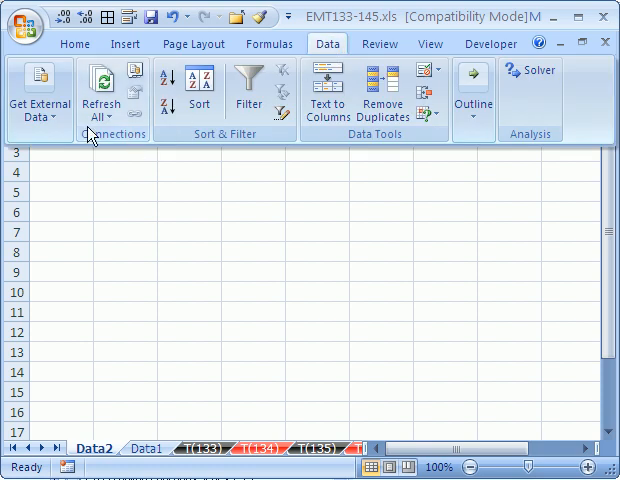
{"action": "left_click", "coordinate": [40, 90]}
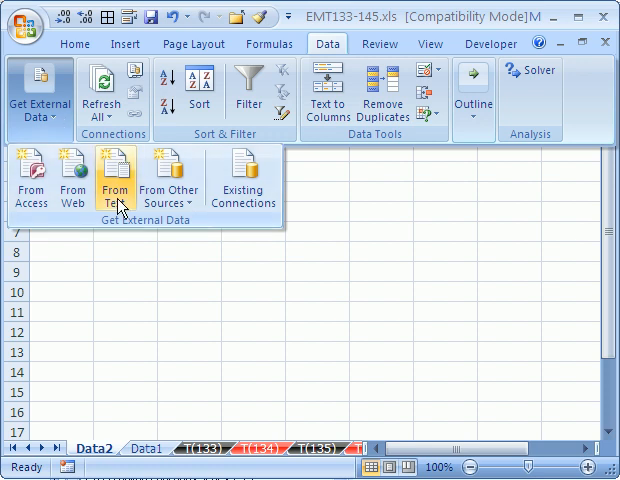
{"action": "left_click", "coordinate": [117, 180]}
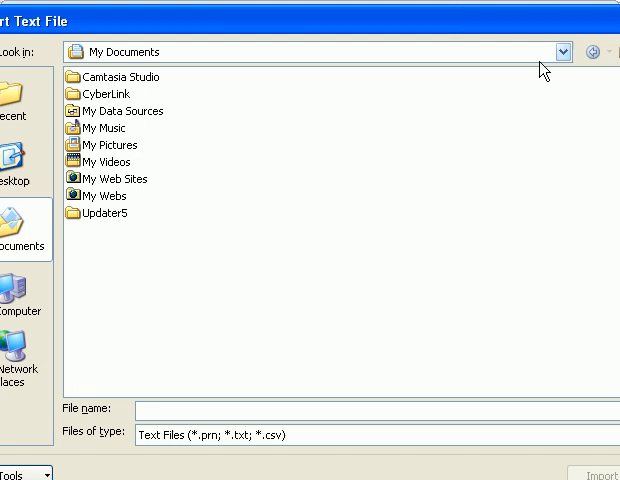
Step: Browse to YouTubeTricks > 133-145 > CSV Data and import Data.txt
{"action": "left_click", "coordinate": [555, 51]}
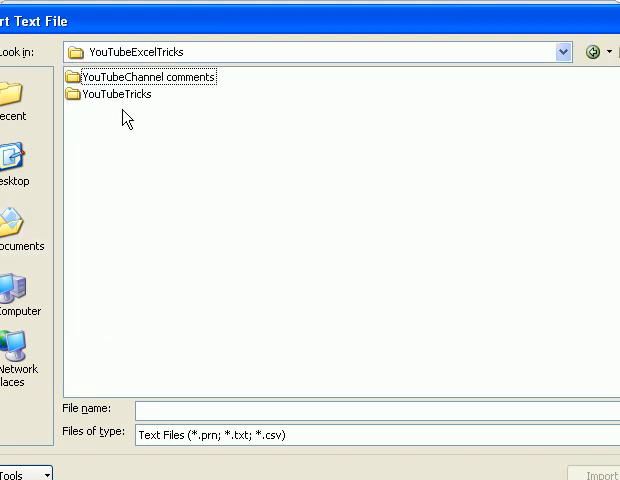
{"action": "double_click", "coordinate": [112, 93]}
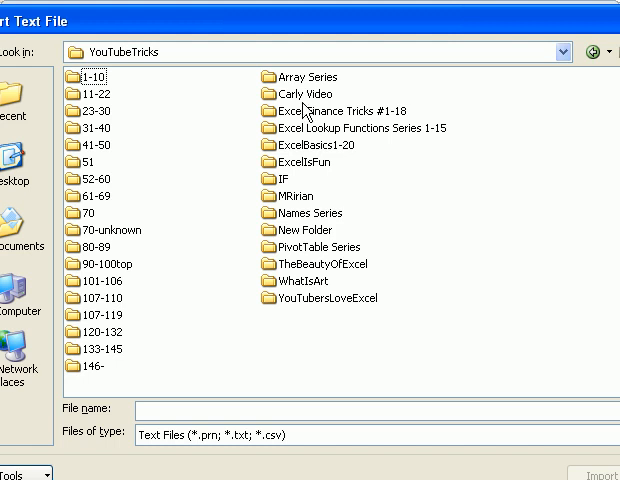
{"action": "double_click", "coordinate": [98, 348]}
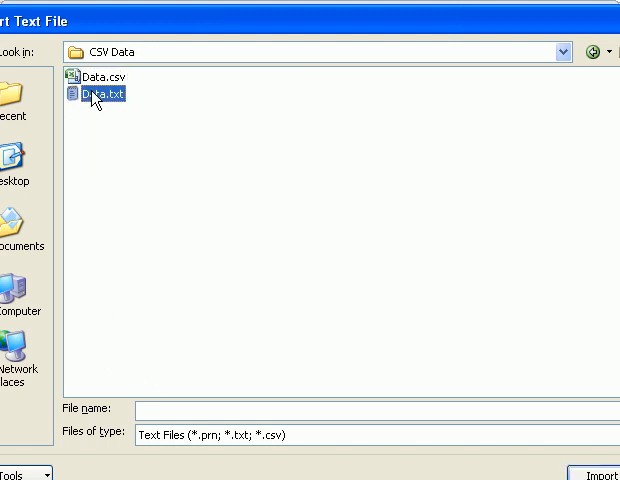
{"action": "left_click", "coordinate": [600, 471]}
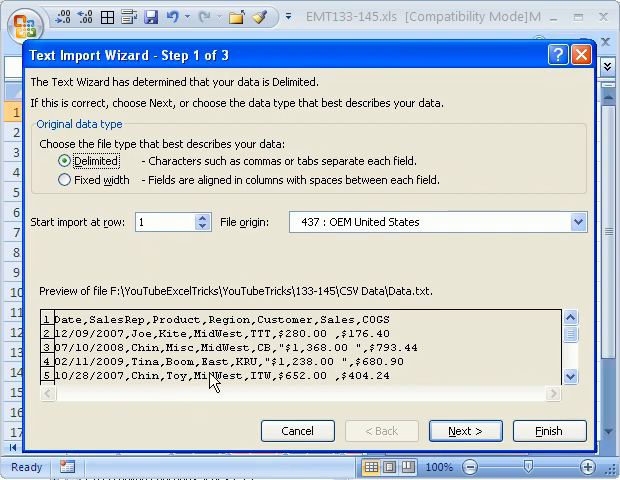
Step: Import Data.txt as comma-delimited text onto the Data2 sheet starting at cell $A$1
{"action": "left_click", "coordinate": [465, 431]}
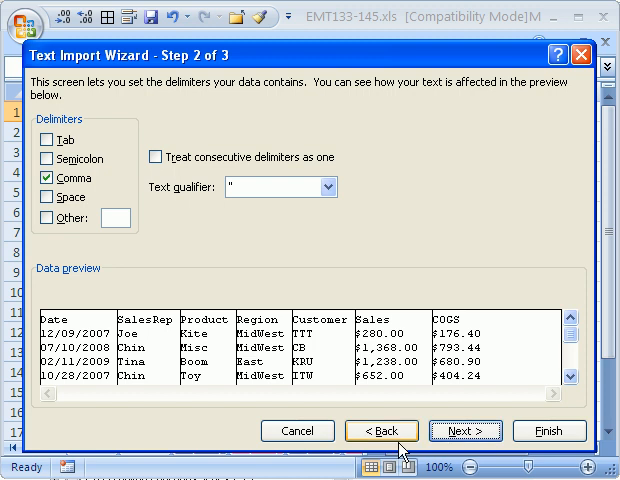
{"action": "left_click", "coordinate": [463, 431]}
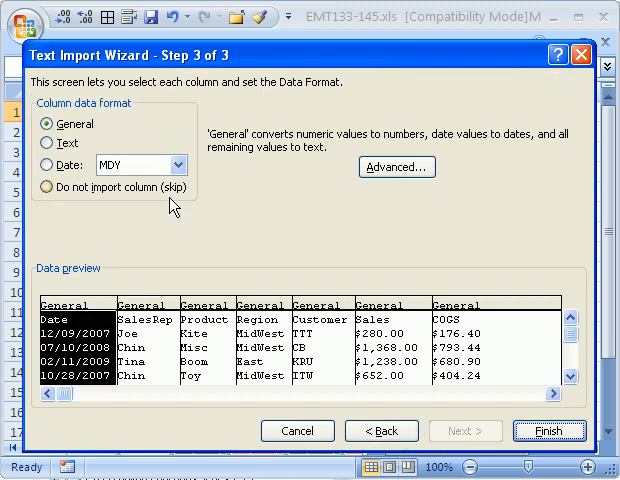
{"action": "left_click", "coordinate": [549, 431]}
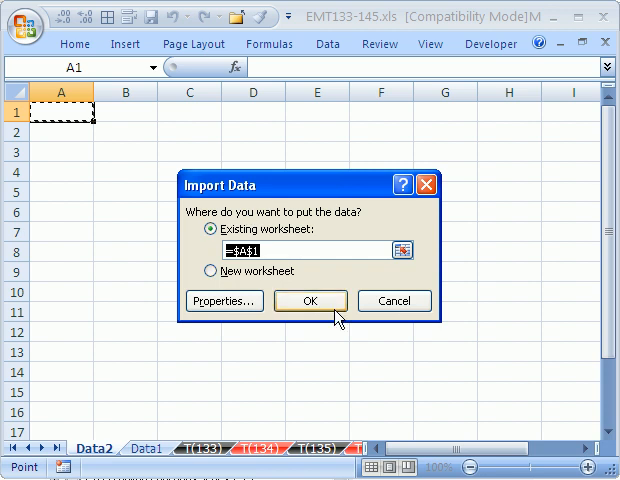
{"action": "left_click", "coordinate": [309, 300]}
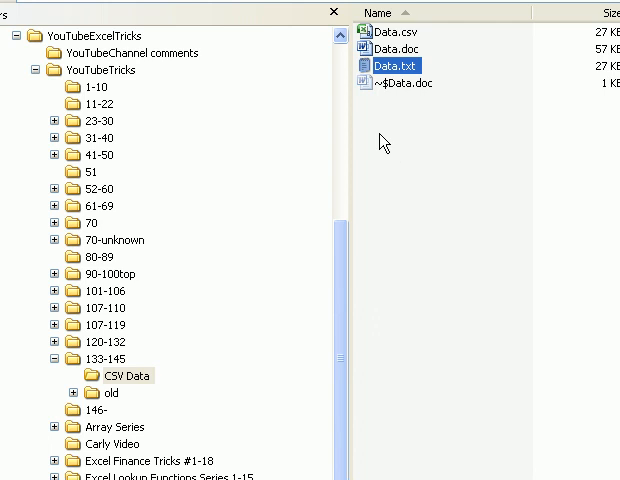
{"action": "mouse_move", "coordinate": [398, 128]}
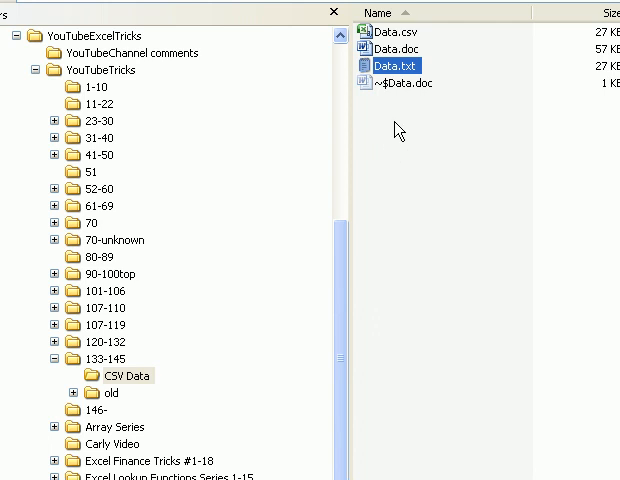
{"action": "mouse_move", "coordinate": [393, 50]}
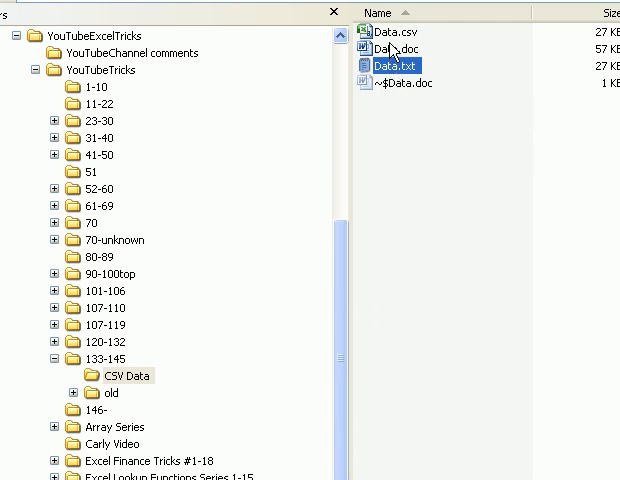
{"action": "mouse_move", "coordinate": [382, 47]}
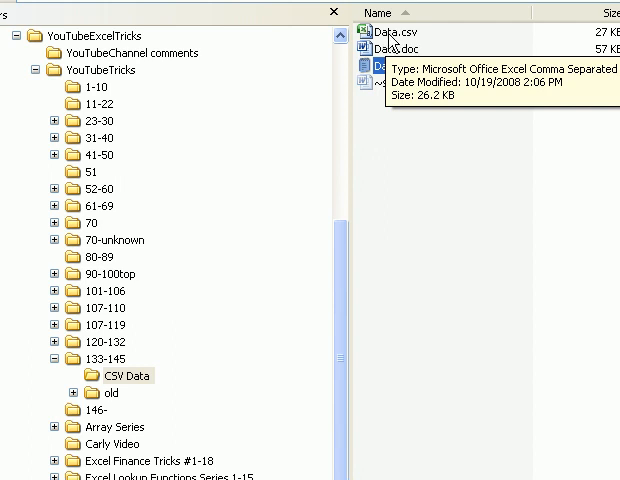
Step: Open Data.csv from the CSV Data folder in Windows Explorer
{"action": "double_click", "coordinate": [386, 32]}
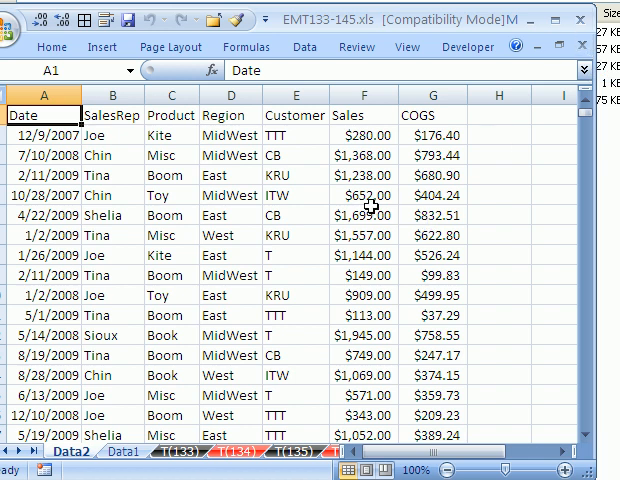
{"action": "mouse_move", "coordinate": [98, 217]}
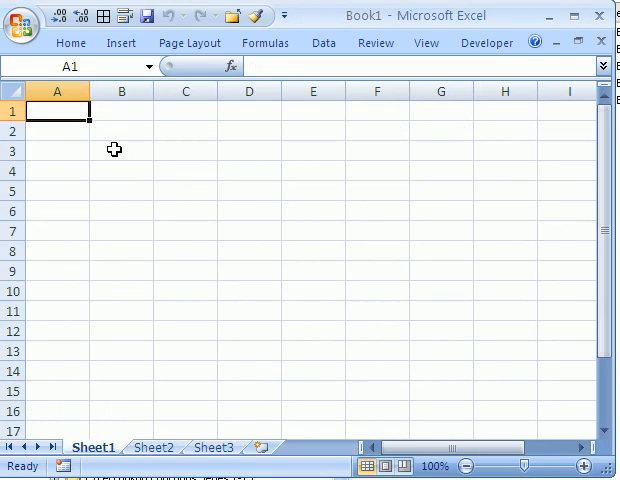
{"action": "mouse_move", "coordinate": [128, 139]}
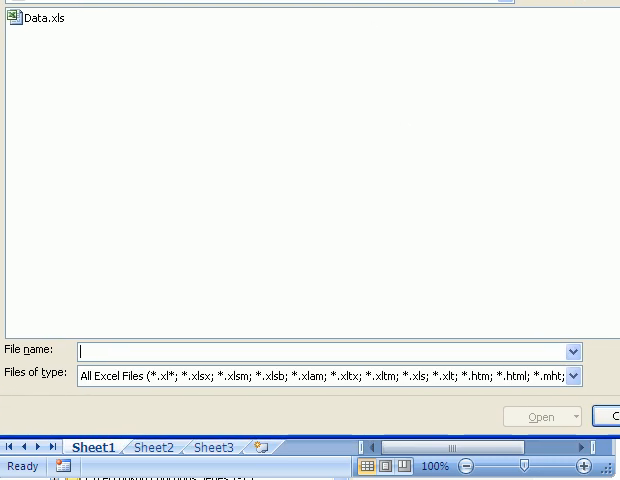
Step: Show All Files in the Open dialog and open Data.txt
{"action": "left_click", "coordinate": [573, 376]}
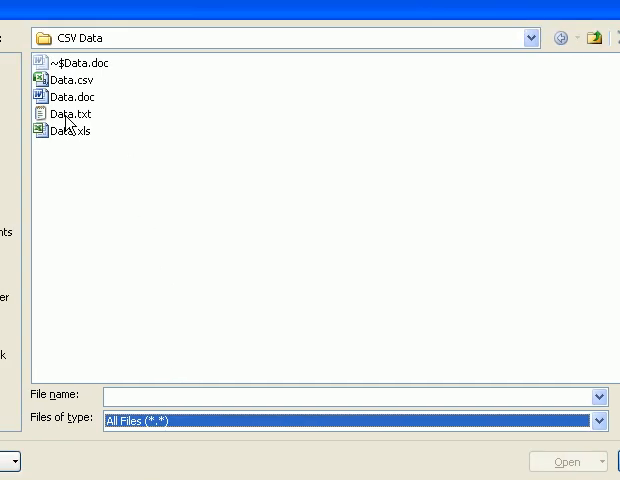
{"action": "double_click", "coordinate": [63, 113]}
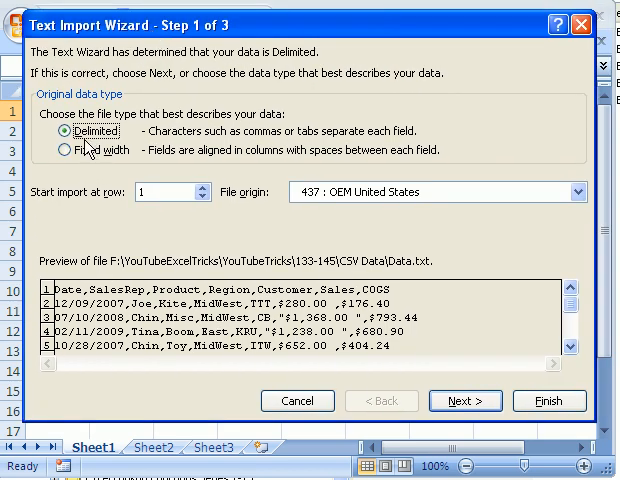
Step: Finish the Text Import Wizard as delimited data with the Comma delimiter
{"action": "left_click", "coordinate": [465, 400]}
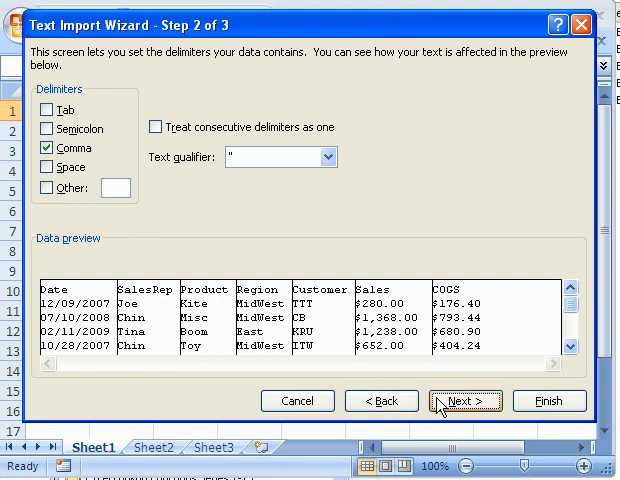
{"action": "left_click", "coordinate": [463, 401]}
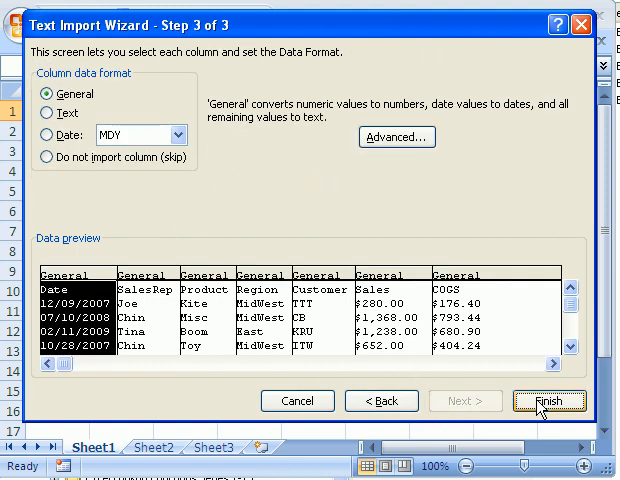
{"action": "left_click", "coordinate": [550, 401]}
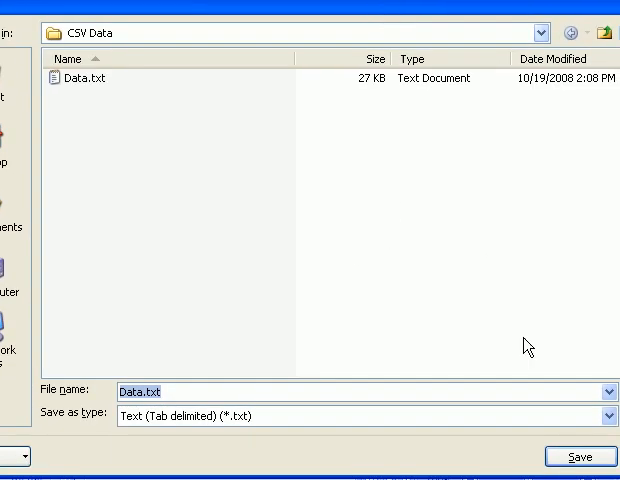
Step: Save the workbook as Data2.xls in Excel 97-2003 Workbook format
{"action": "left_click", "coordinate": [605, 416]}
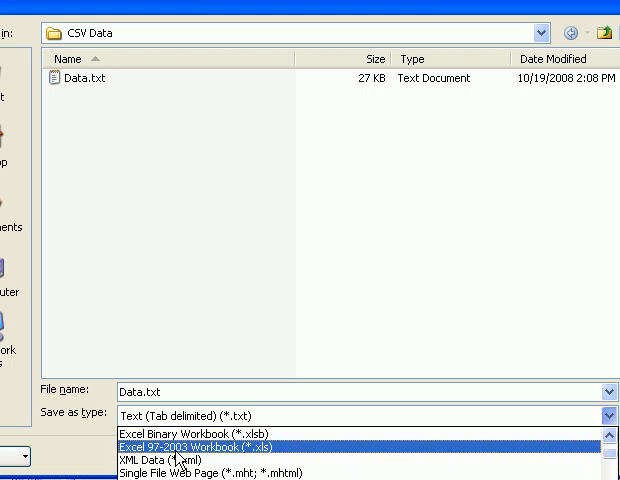
{"action": "left_click", "coordinate": [190, 447]}
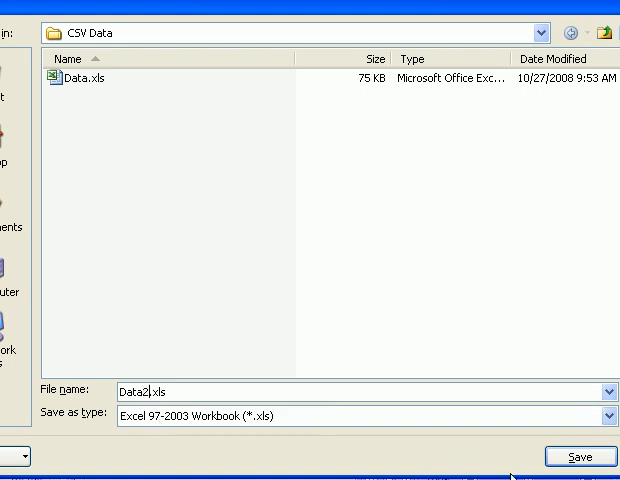
{"action": "left_click", "coordinate": [572, 457]}
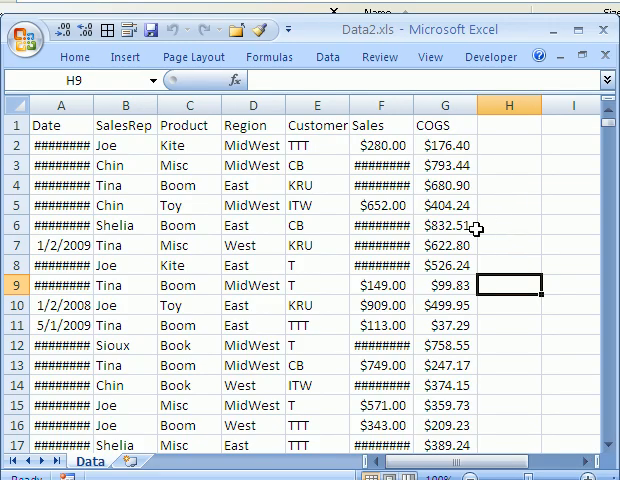